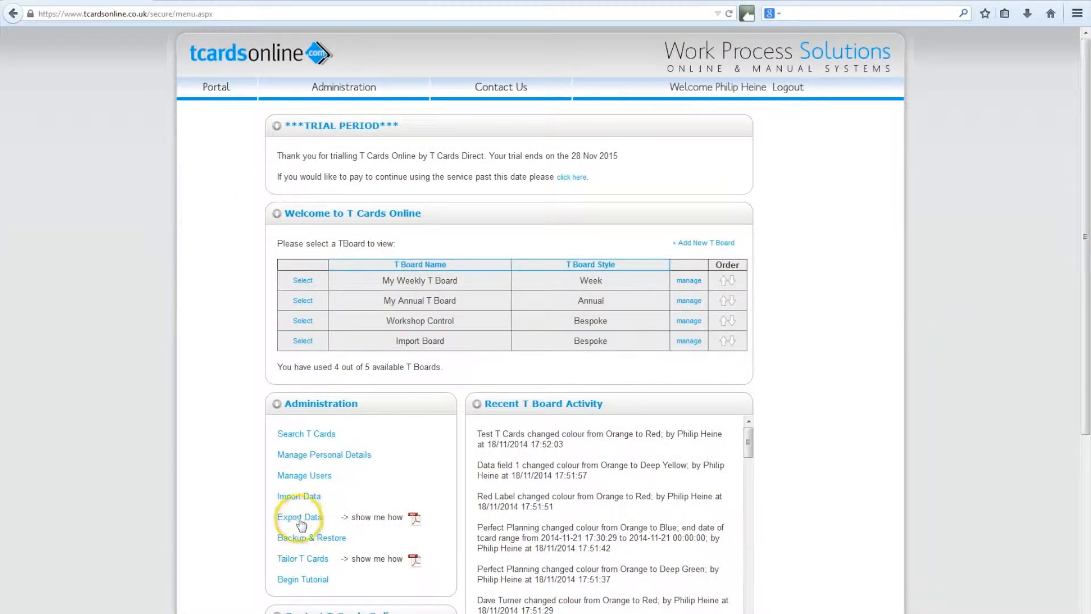
Open the Import Data page under Administration to stage Data Import.xls
{"action": "left_click", "coordinate": [299, 496]}
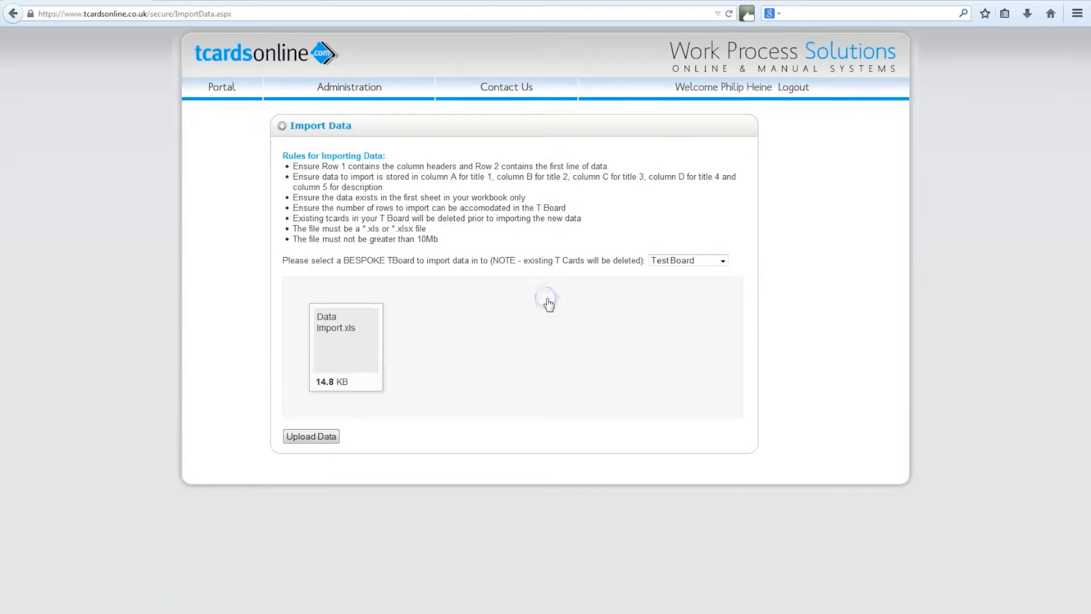
Import the spreadsheet into Import Board, accepting the overwrite of its existing T cards
{"action": "left_click", "coordinate": [722, 260]}
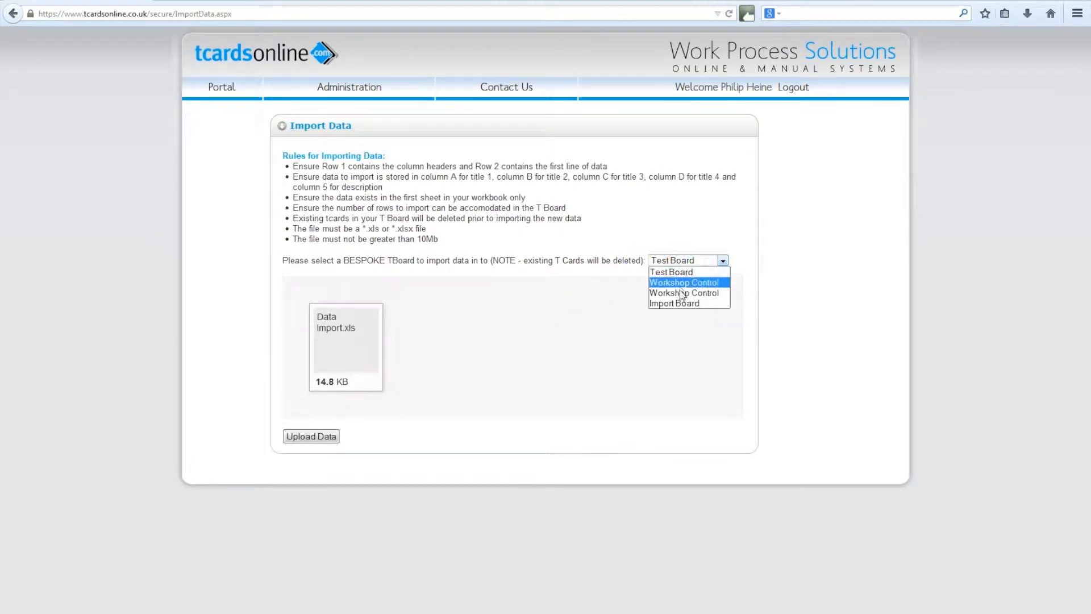
{"action": "left_click", "coordinate": [673, 302]}
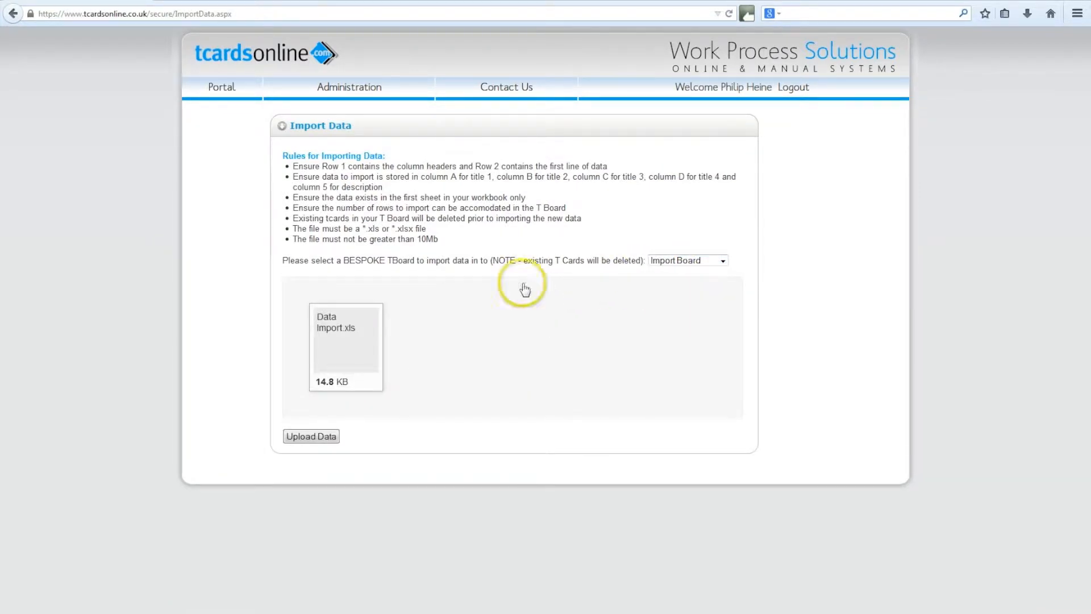
{"action": "mouse_move", "coordinate": [311, 435]}
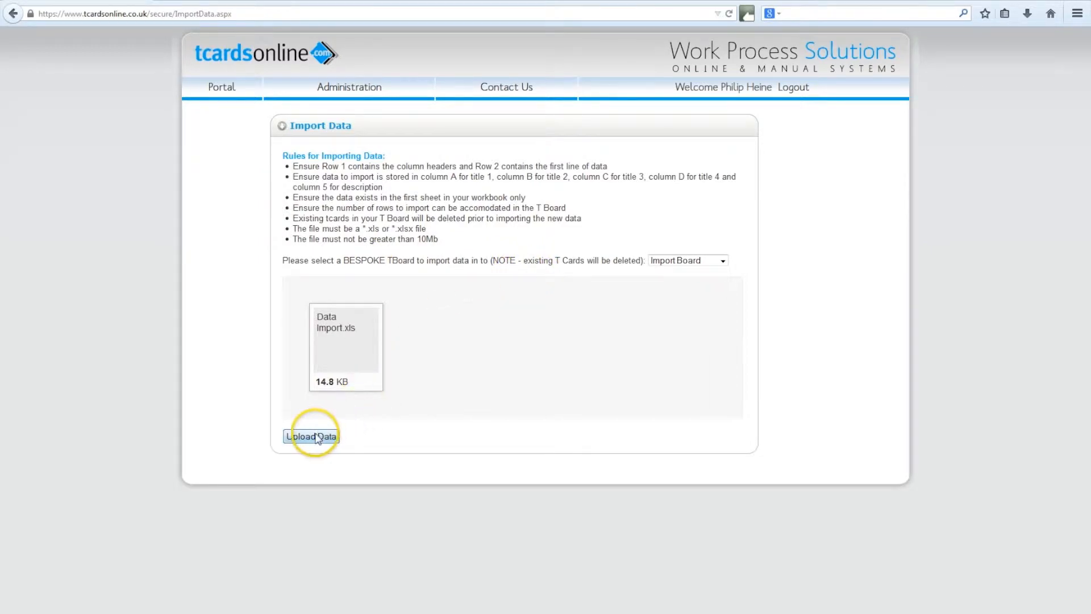
{"action": "left_click", "coordinate": [311, 436]}
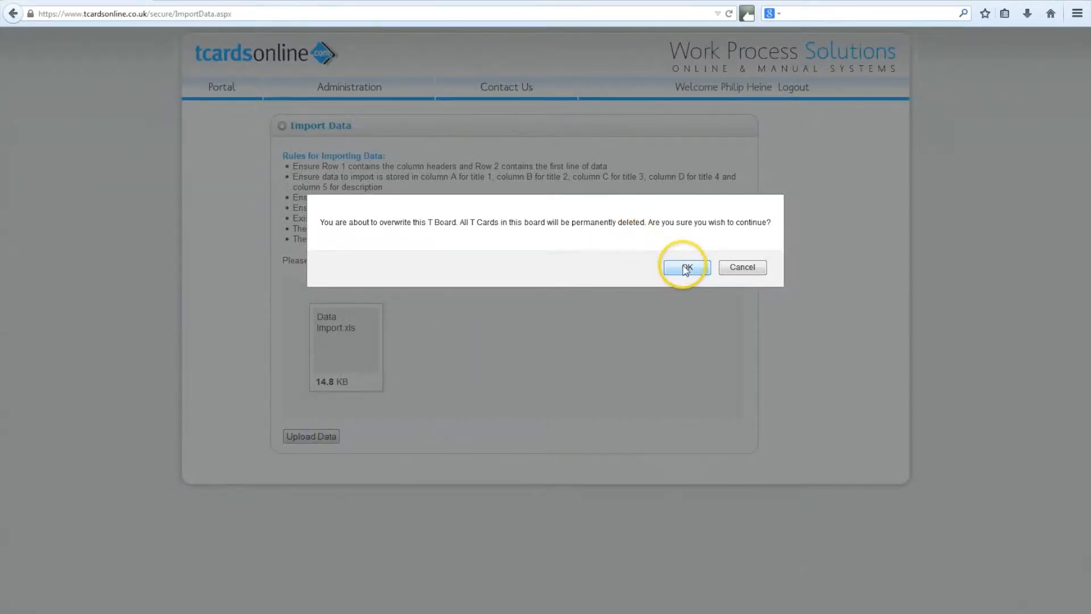
{"action": "left_click", "coordinate": [683, 267]}
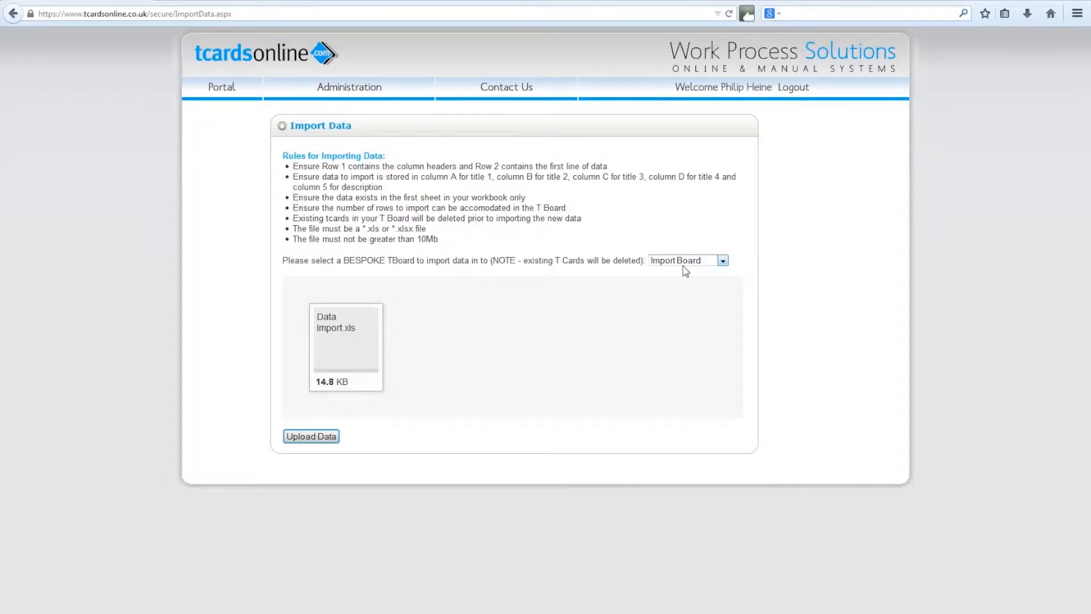
{"action": "left_click", "coordinate": [310, 436]}
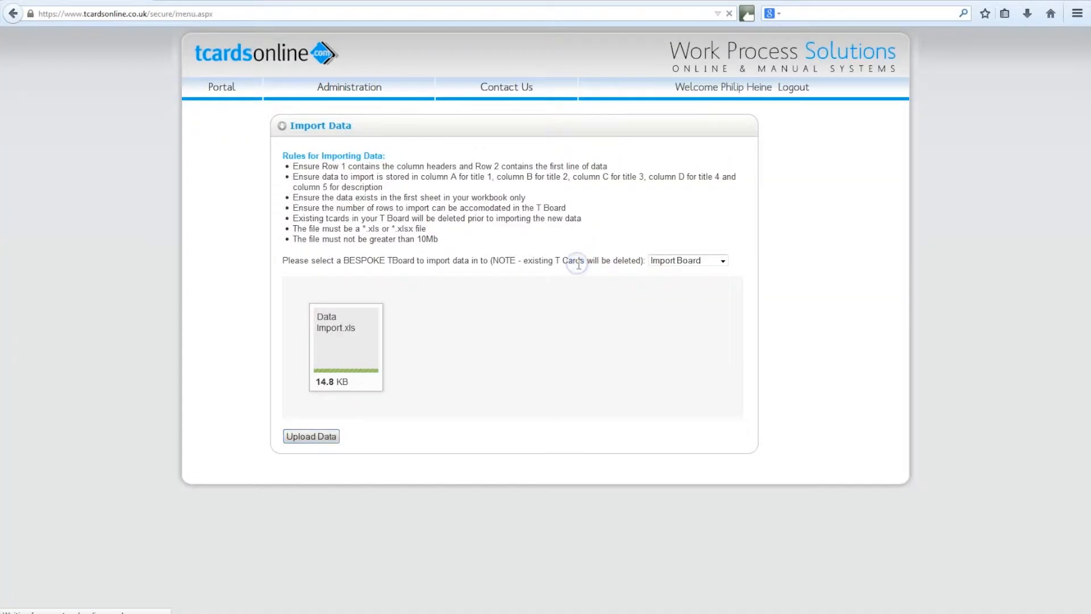
Go back to the Portal home and select Import Board
{"action": "left_click", "coordinate": [216, 87]}
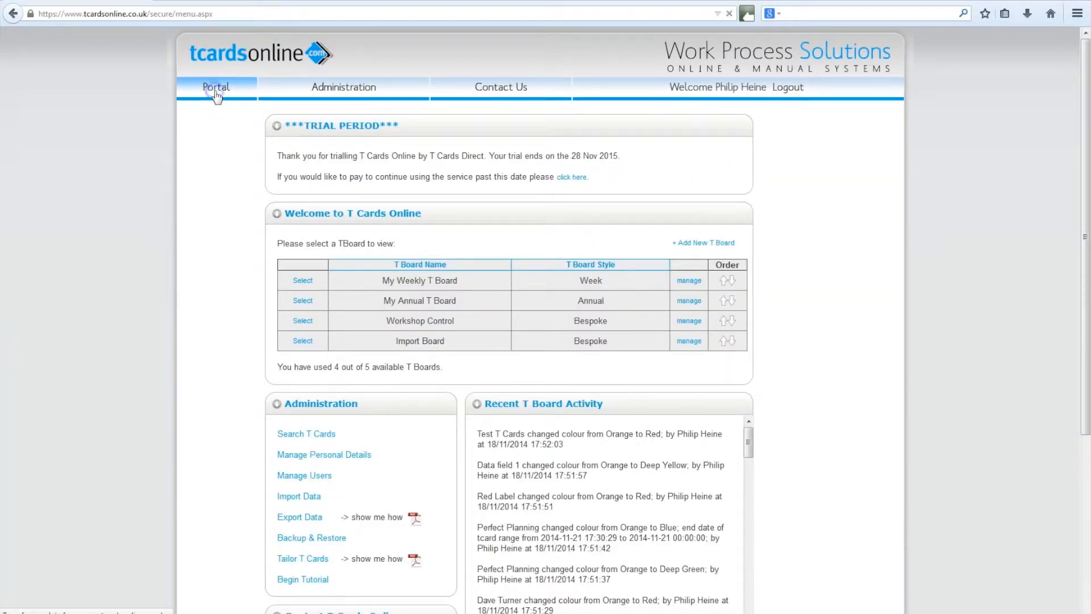
{"action": "left_click", "coordinate": [302, 340]}
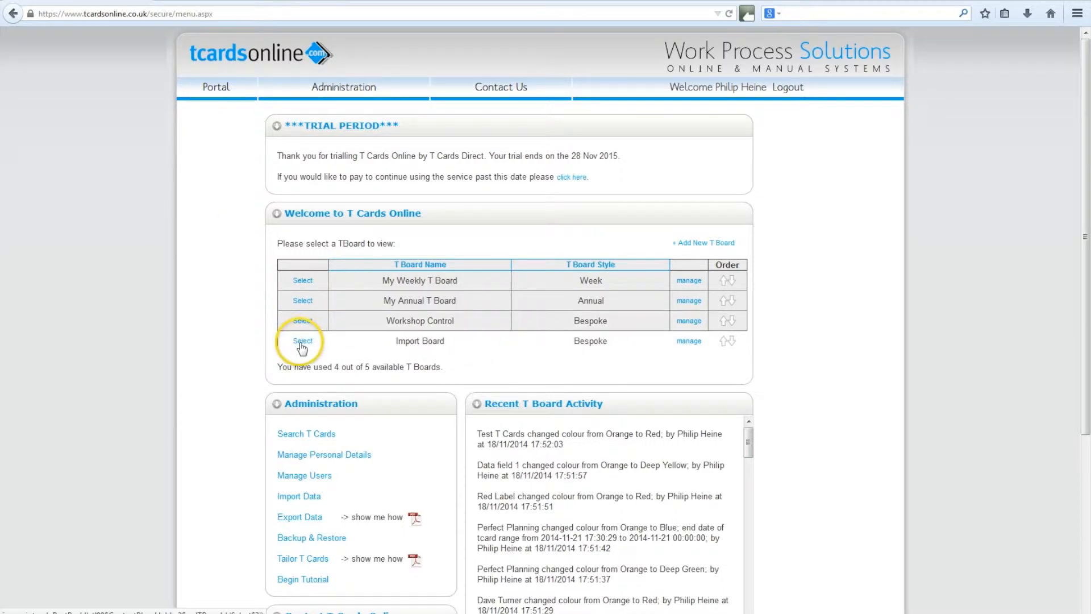
{"action": "left_click", "coordinate": [301, 341]}
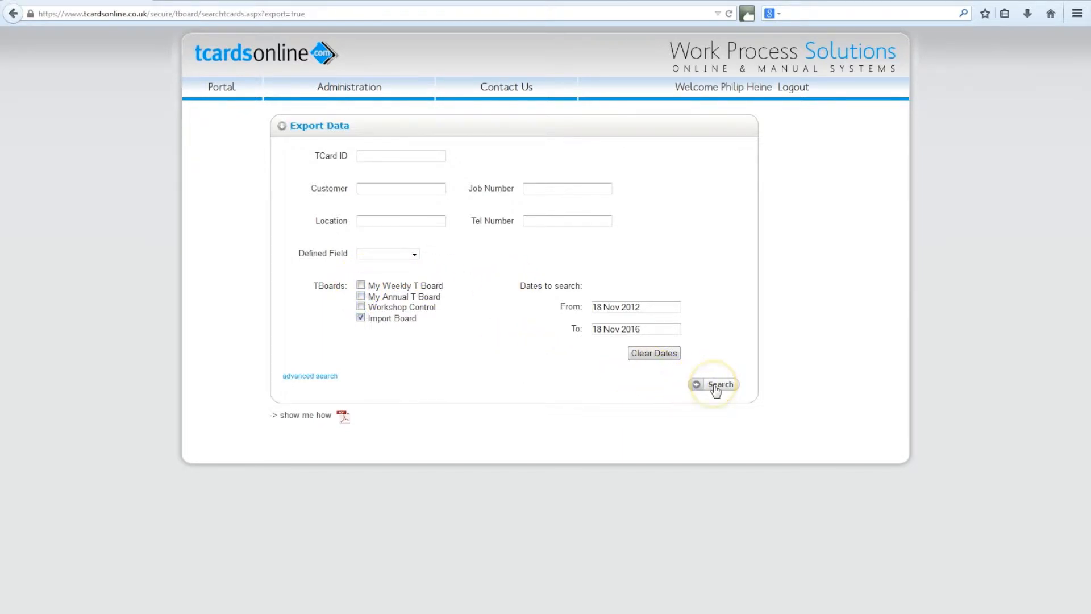
Search Import Board's 14 T cards and export the results
{"action": "left_click", "coordinate": [712, 384]}
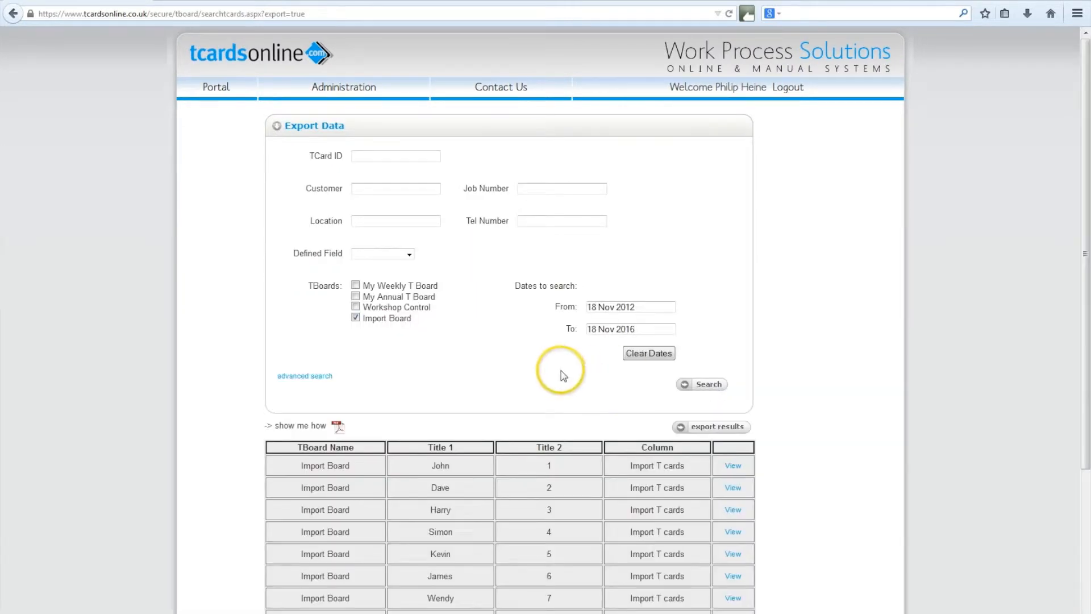
{"action": "scroll", "scroll_direction": "down", "scroll_amount": 3}
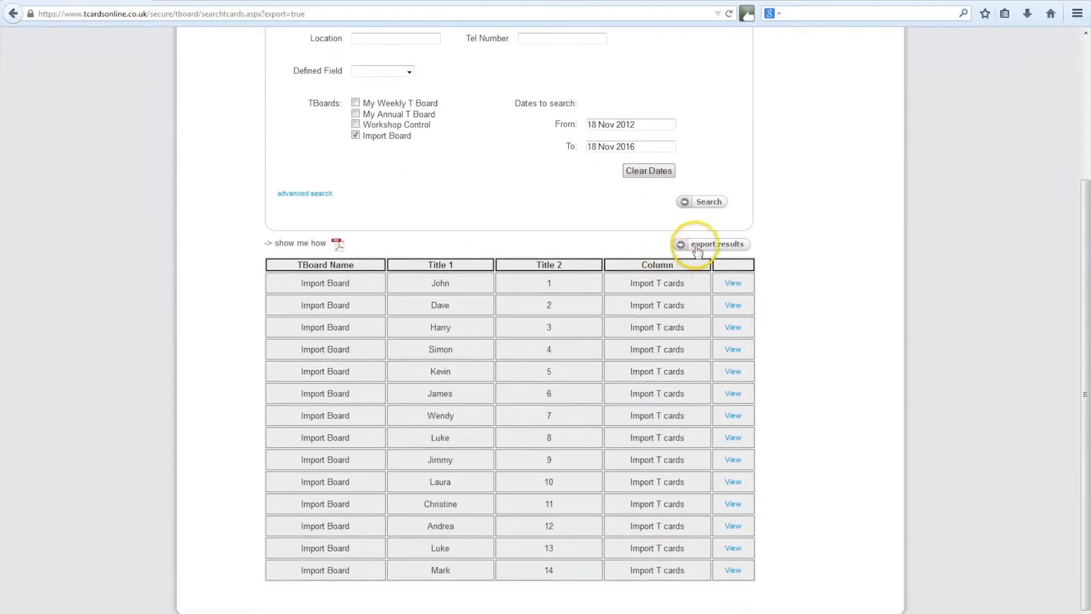
{"action": "left_click", "coordinate": [715, 244]}
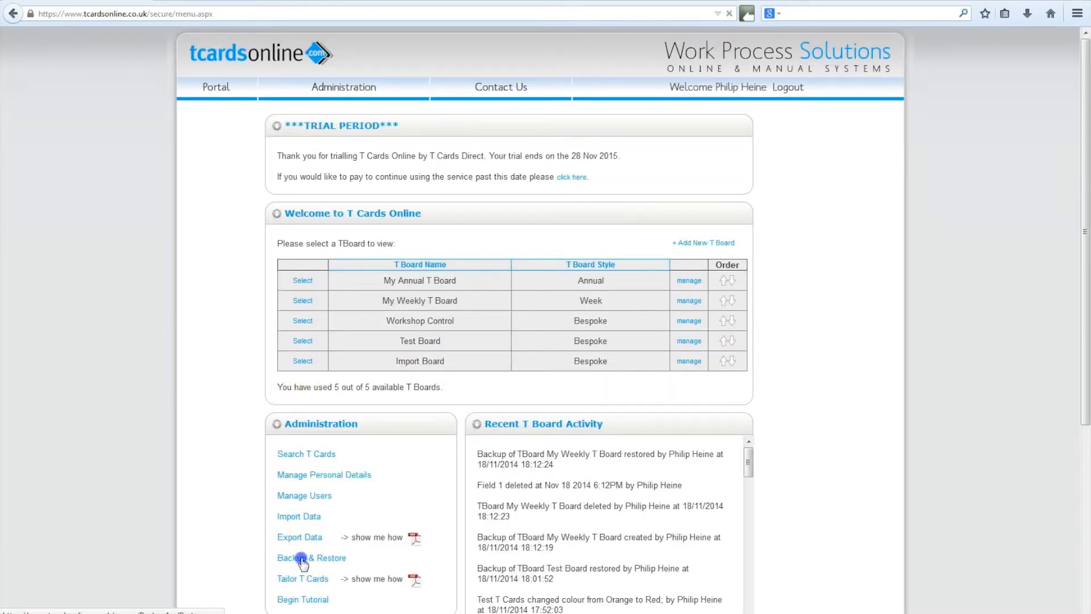
Back up Import Board, then restore it from that new backup
{"action": "left_click", "coordinate": [311, 557]}
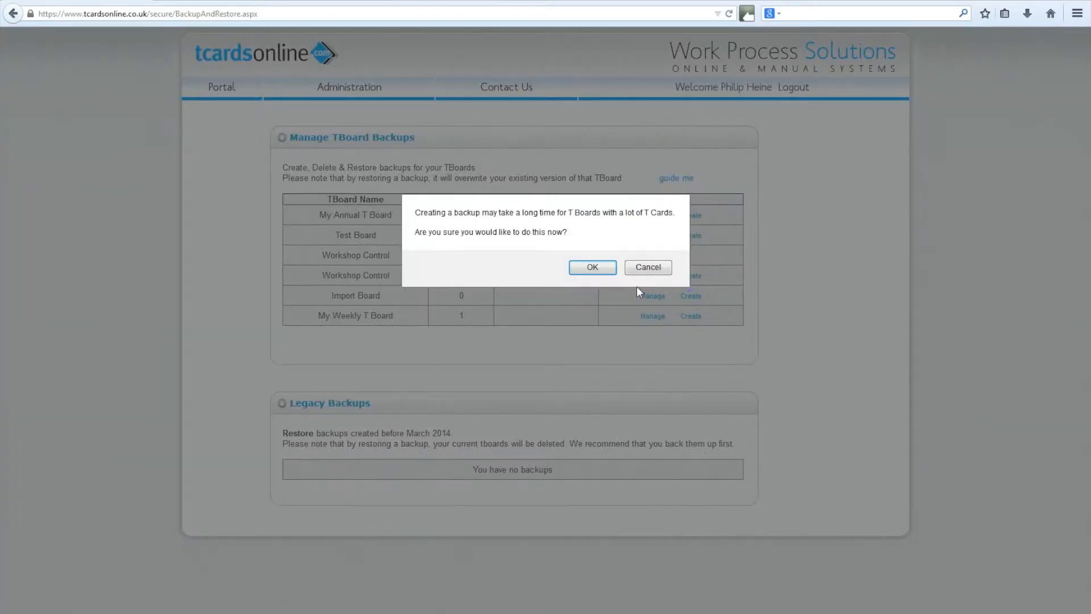
{"action": "left_click", "coordinate": [592, 267]}
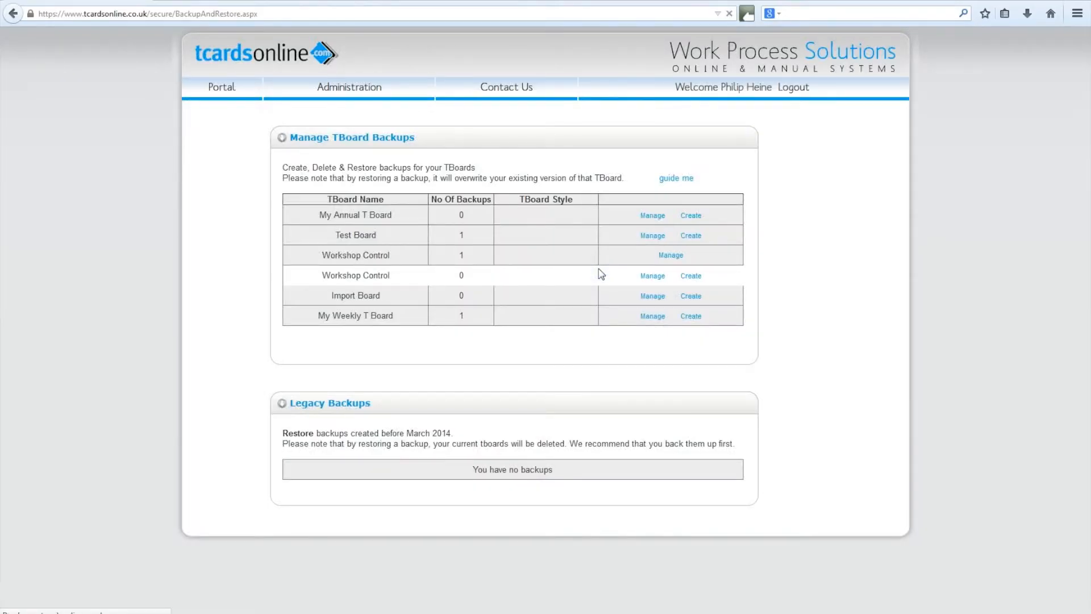
{"action": "left_click", "coordinate": [690, 295]}
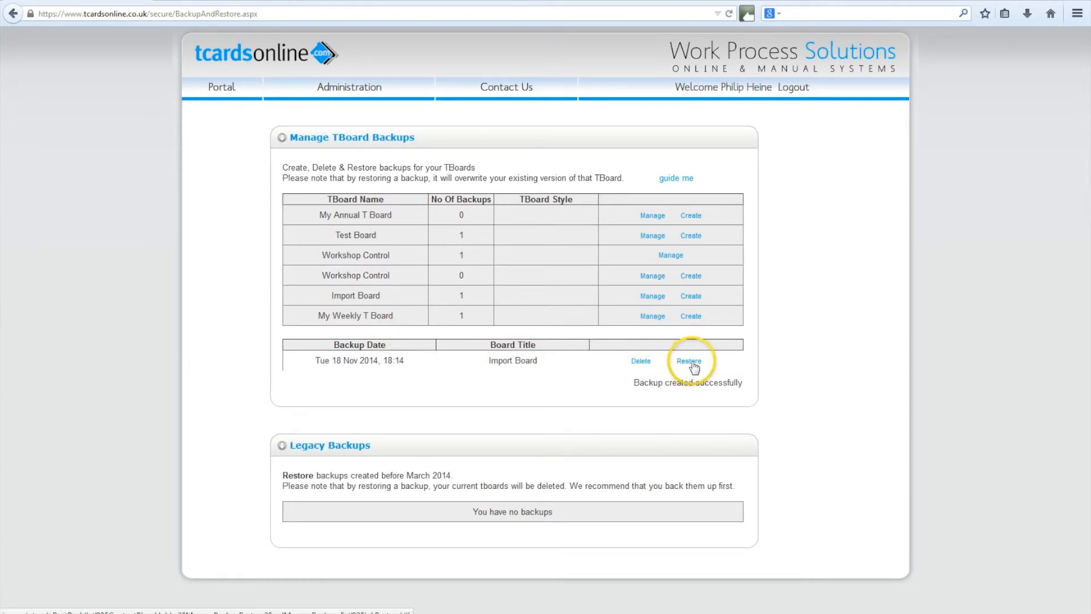
{"action": "left_click", "coordinate": [688, 361]}
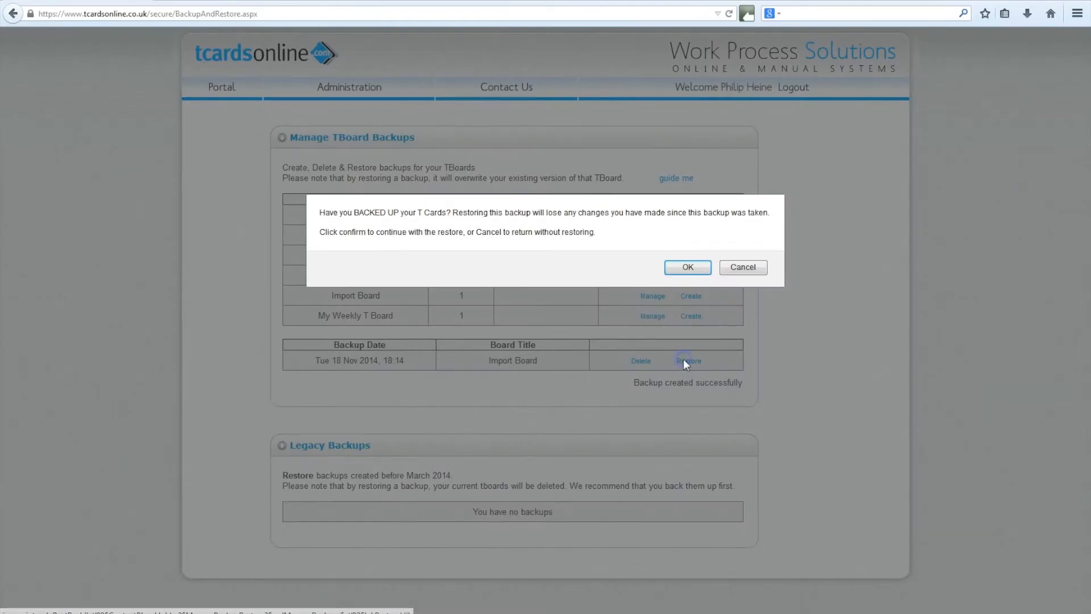
{"action": "left_click", "coordinate": [685, 267]}
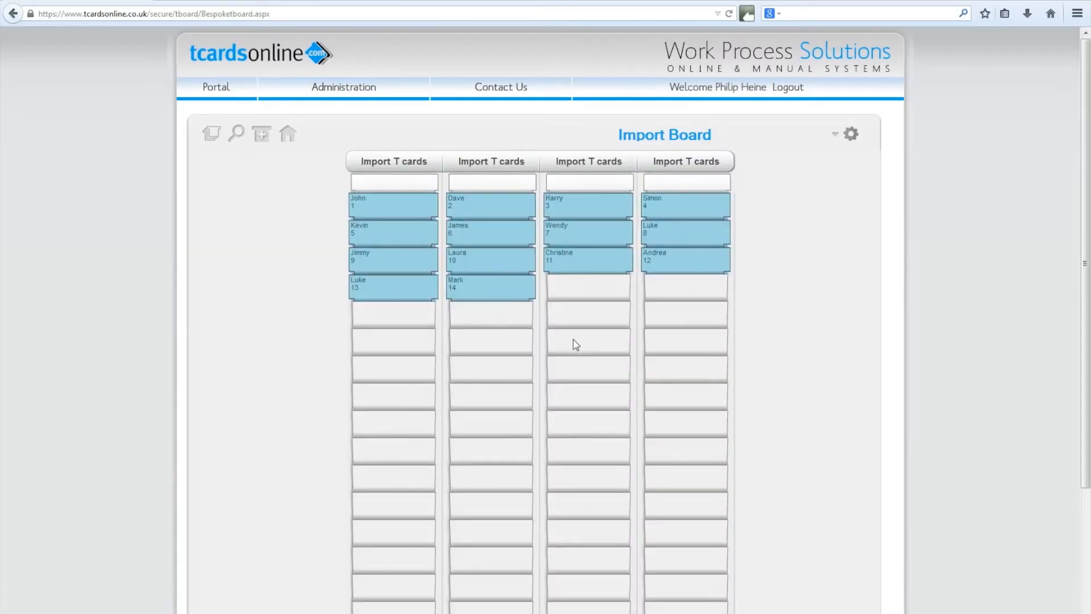